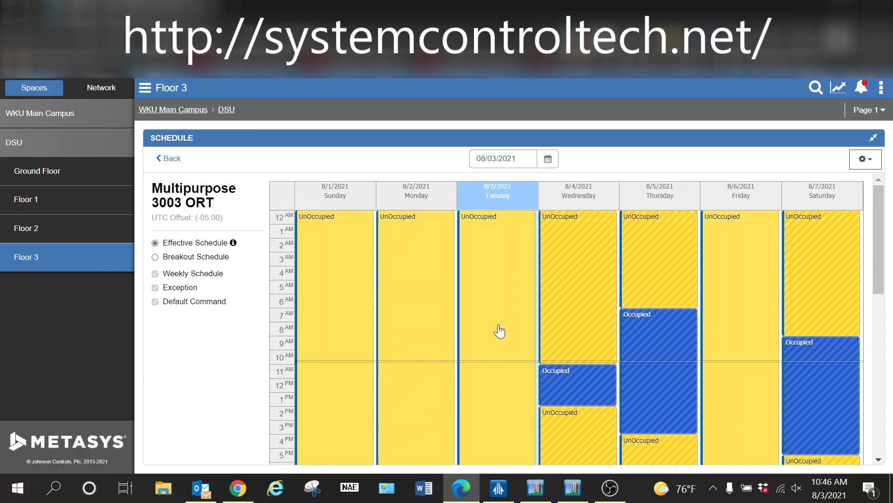
mouse_move(500, 330)
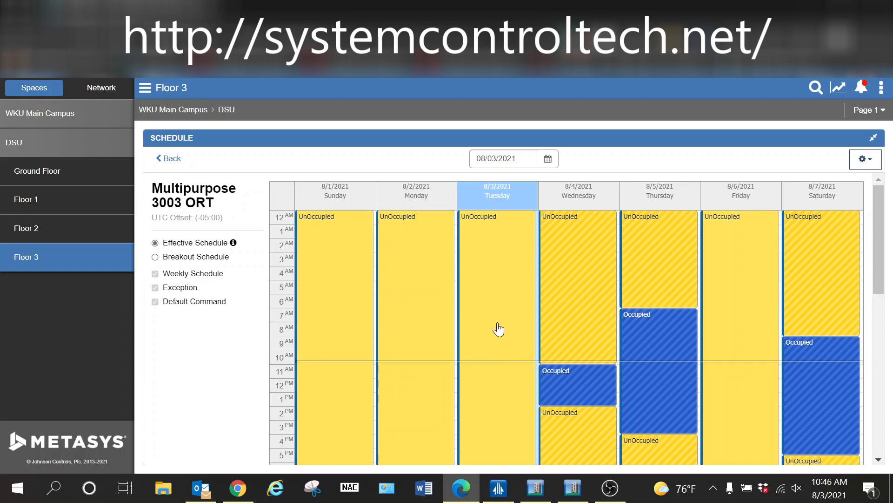
mouse_move(492, 328)
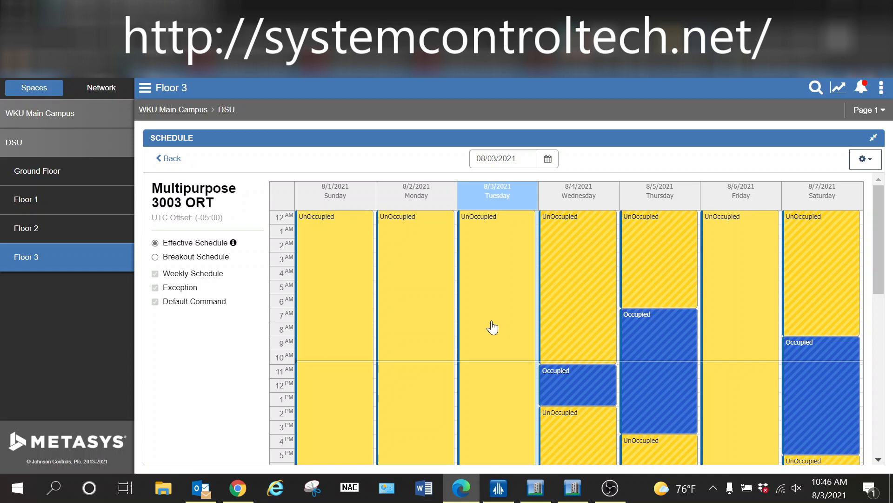
mouse_move(426, 306)
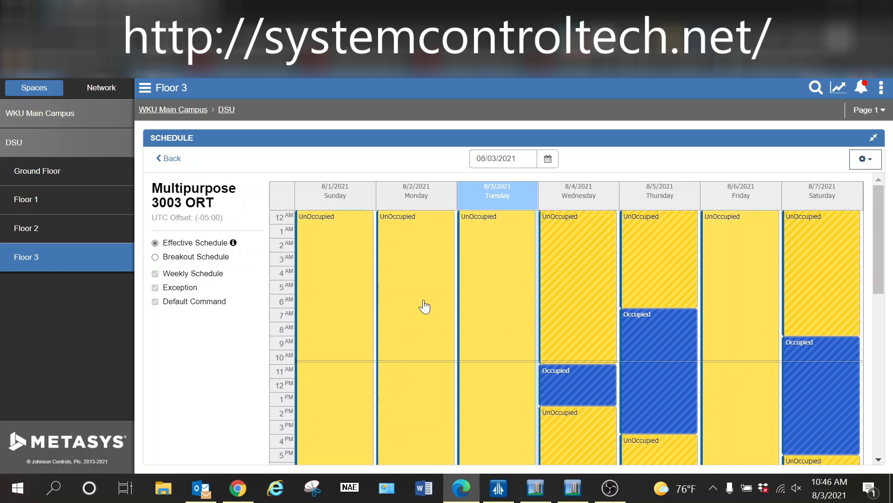
mouse_move(358, 249)
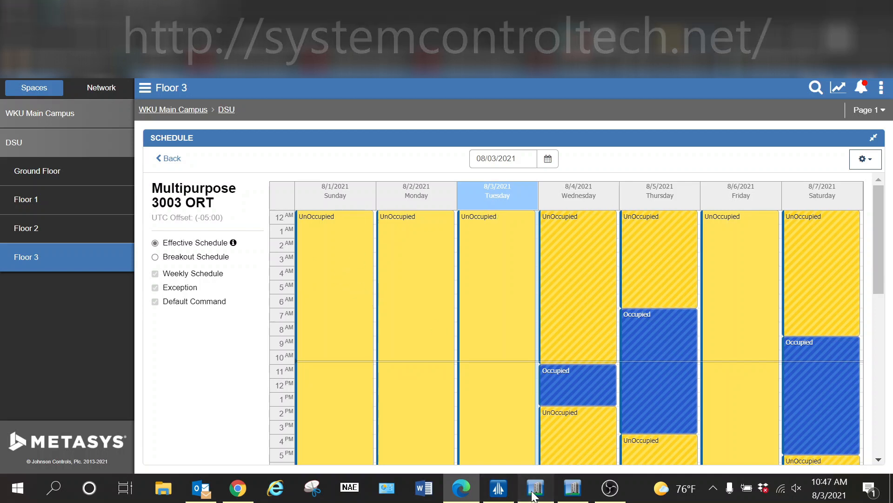
Step: Switch to the Site Management Portal window showing the Multipurpose 3003 ORT exception schedule
left_click(533, 487)
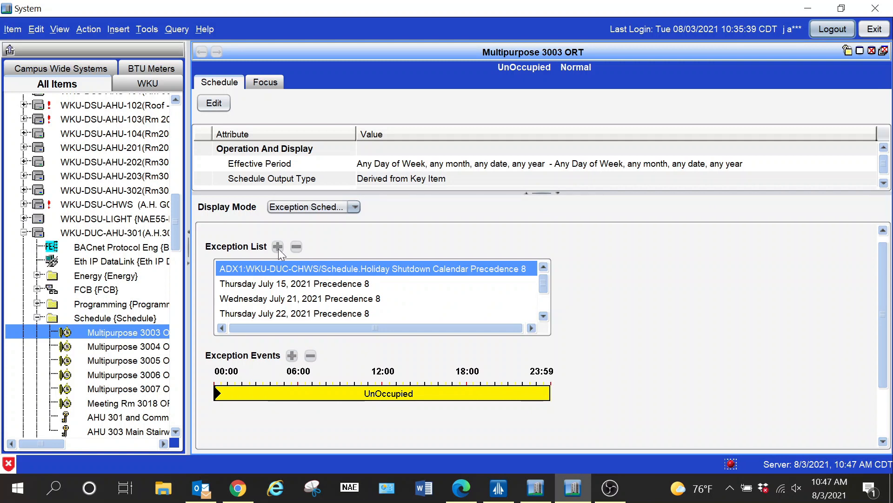
mouse_move(336, 255)
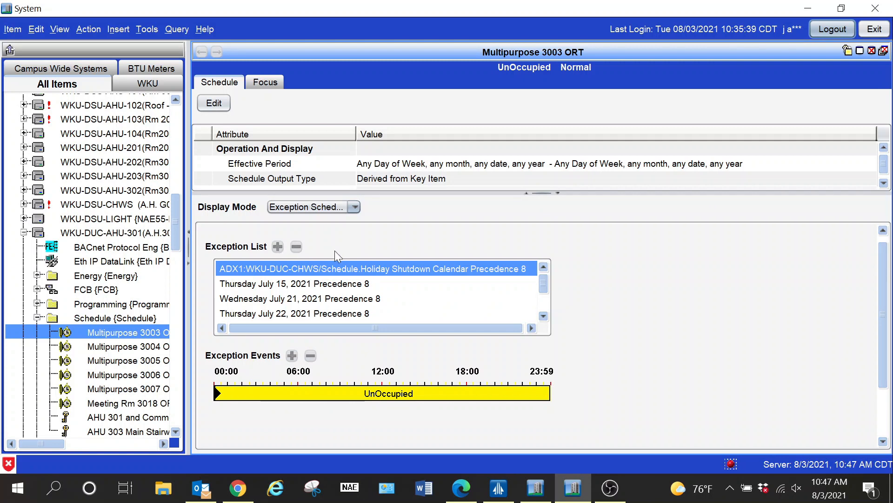
mouse_move(426, 309)
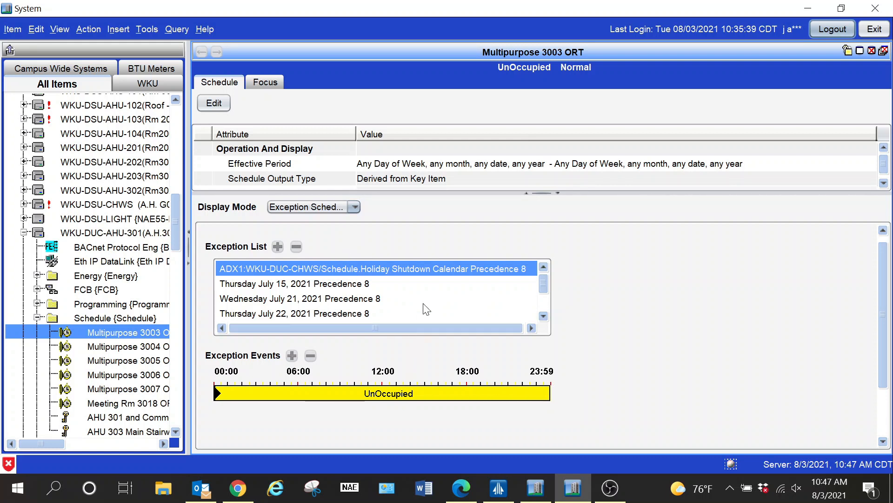
mouse_move(477, 398)
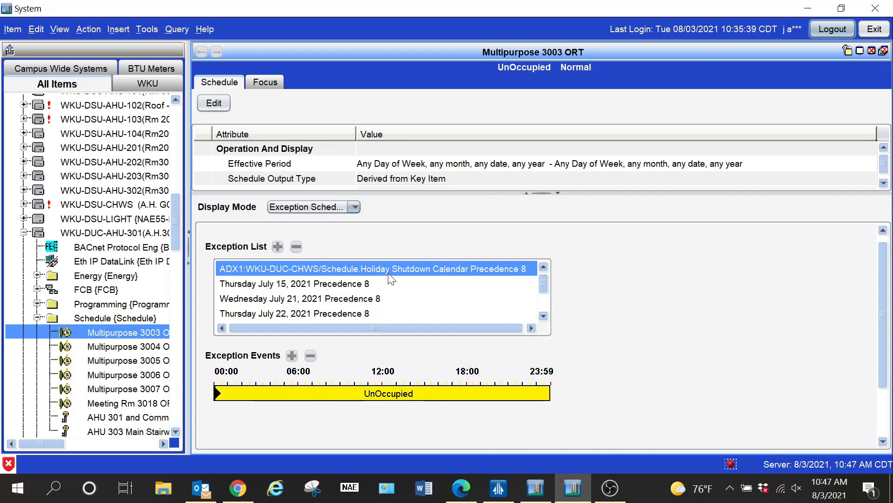
mouse_move(577, 264)
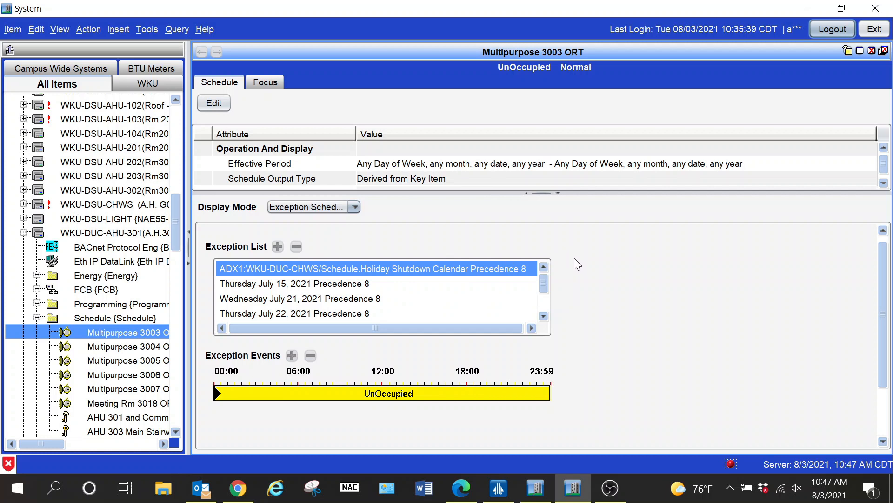
mouse_move(481, 246)
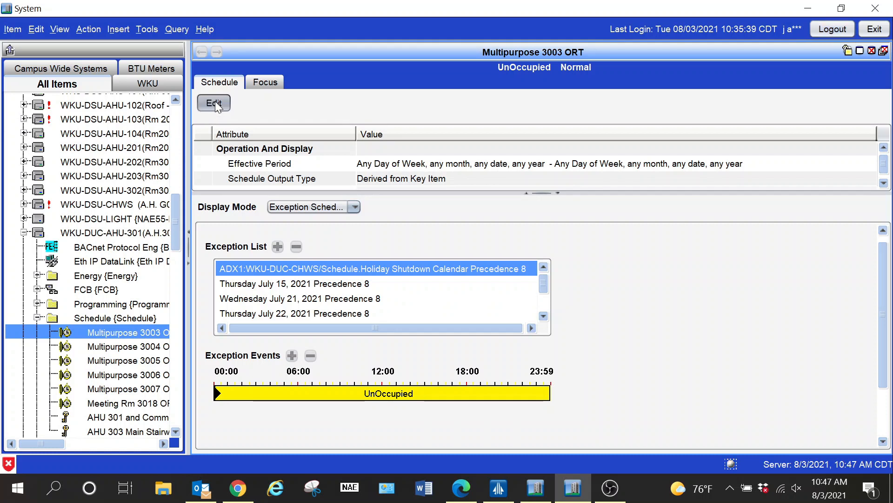
Step: Enter edit mode and review the occupied events of the July 23–27 and July 28–29 exceptions
left_click(212, 103)
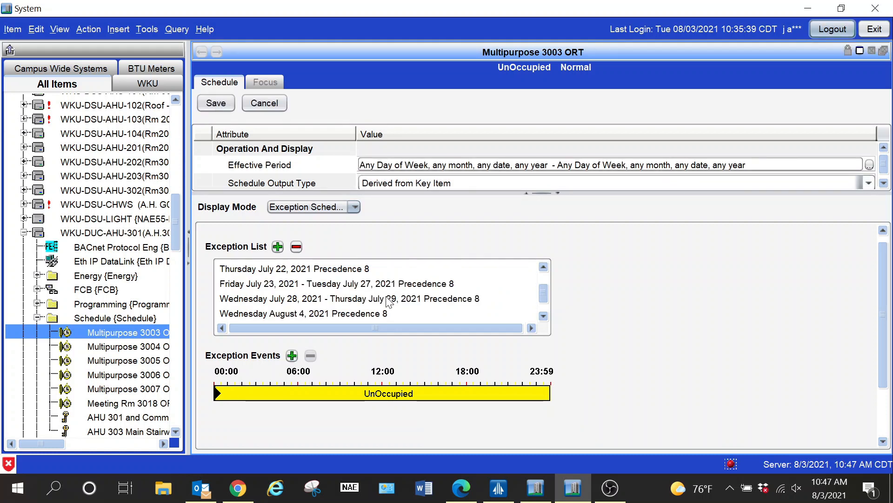
mouse_move(327, 289)
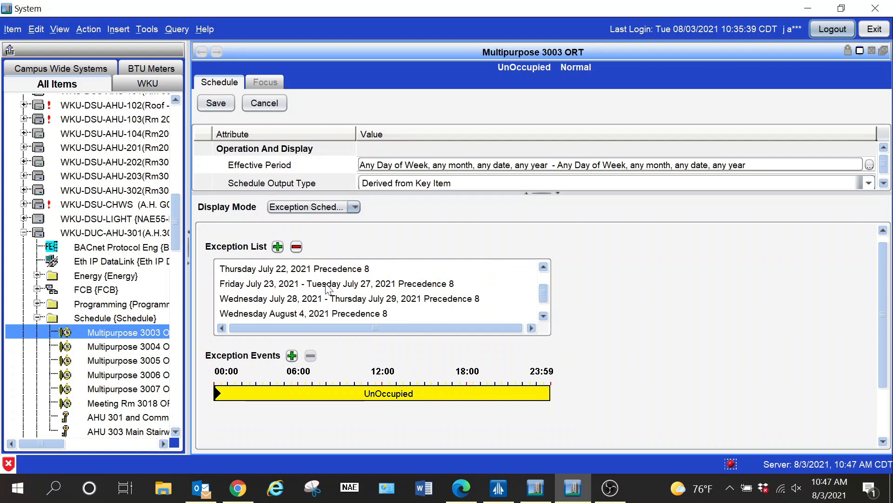
left_click(336, 284)
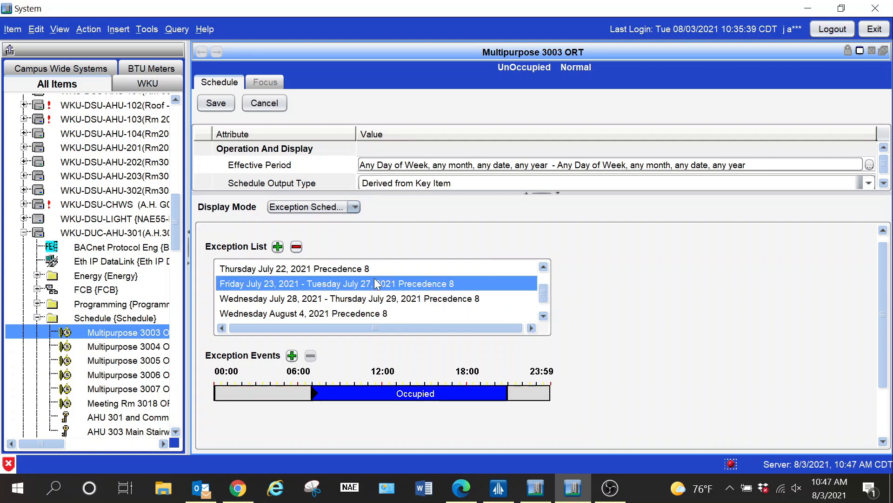
mouse_move(366, 306)
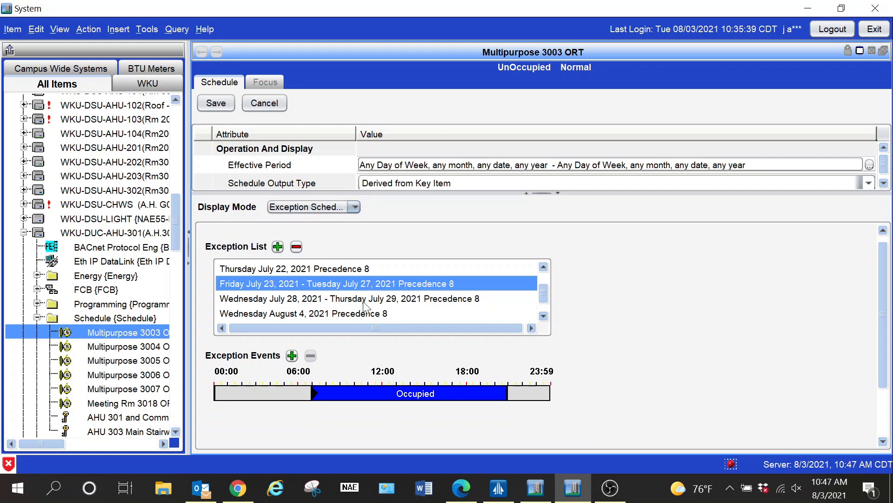
mouse_move(364, 289)
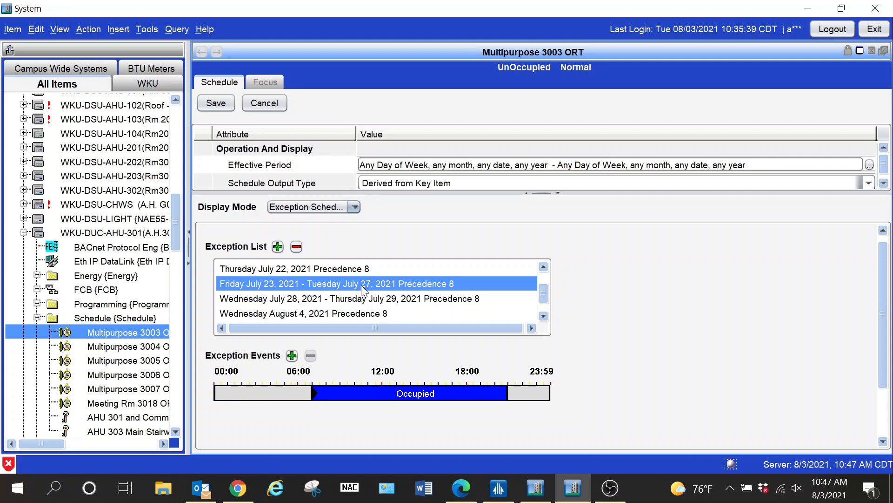
mouse_move(419, 294)
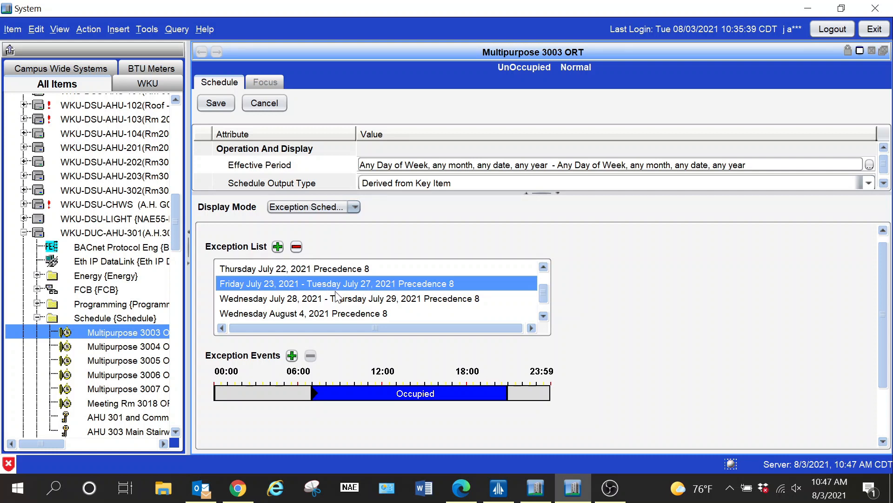
left_click(348, 298)
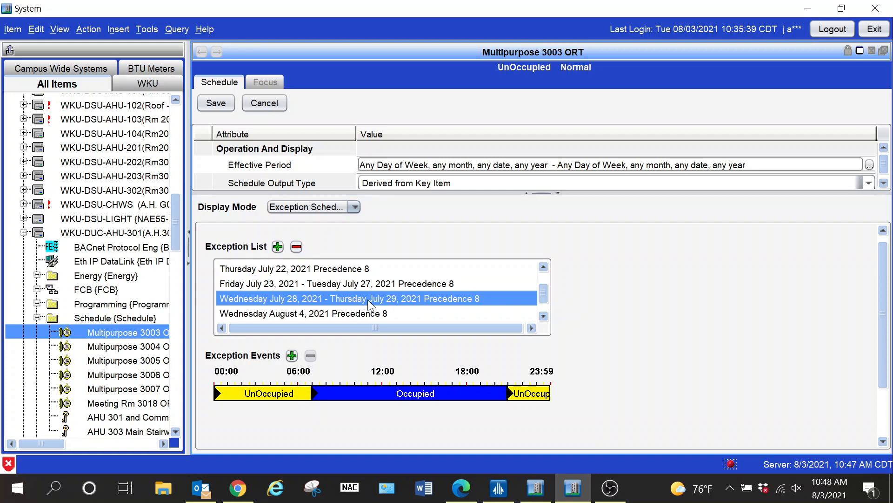
mouse_move(401, 305)
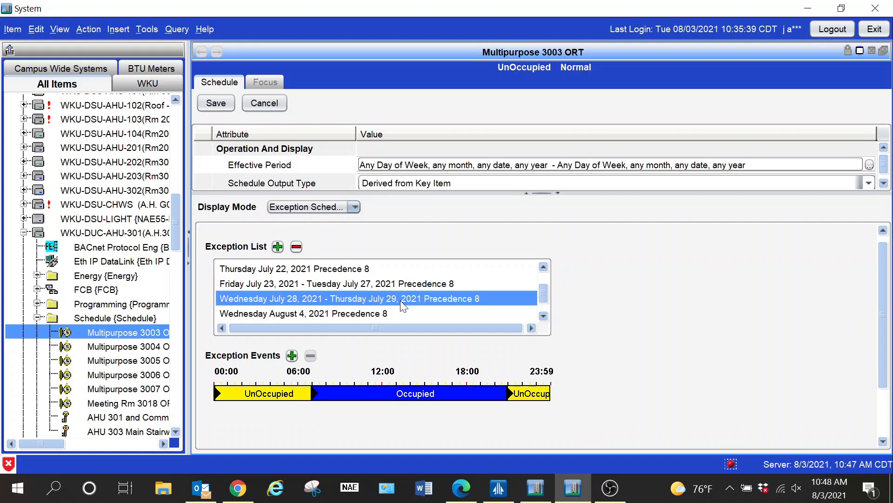
mouse_move(323, 160)
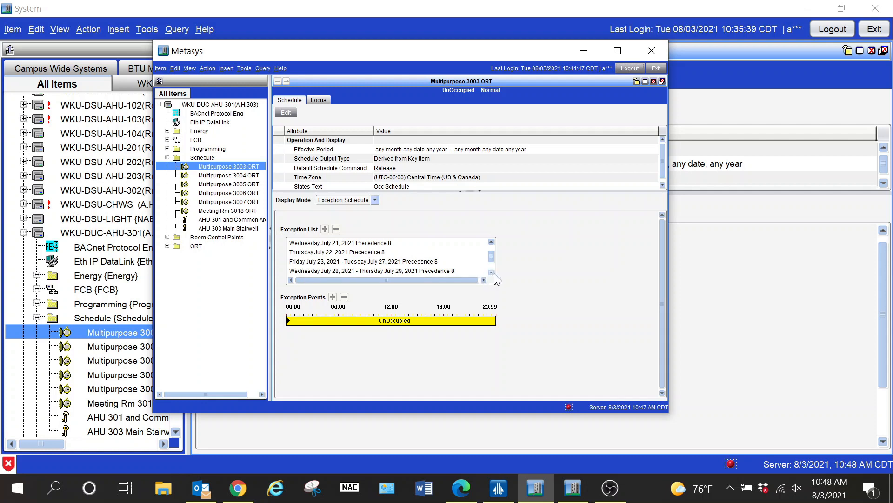
mouse_move(491, 279)
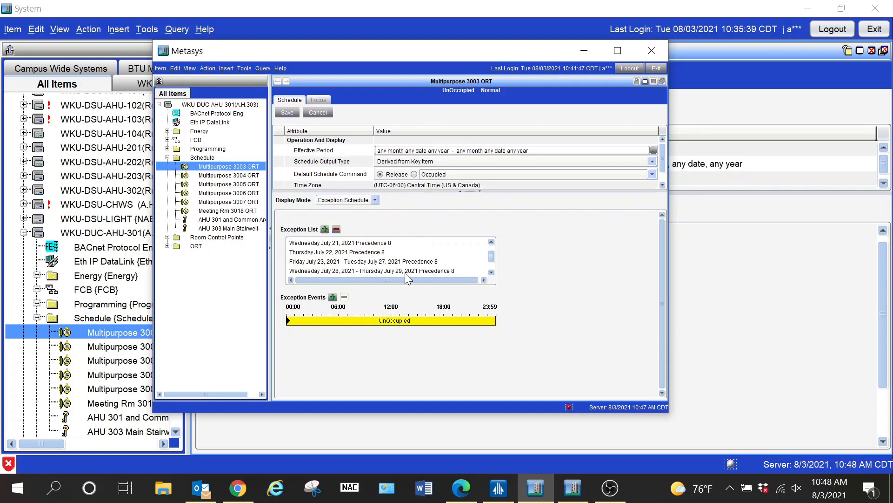
Step: Inspect the July 28–29 exception's details and its end-day choices in the NAE schedule editor
double_click(372, 270)
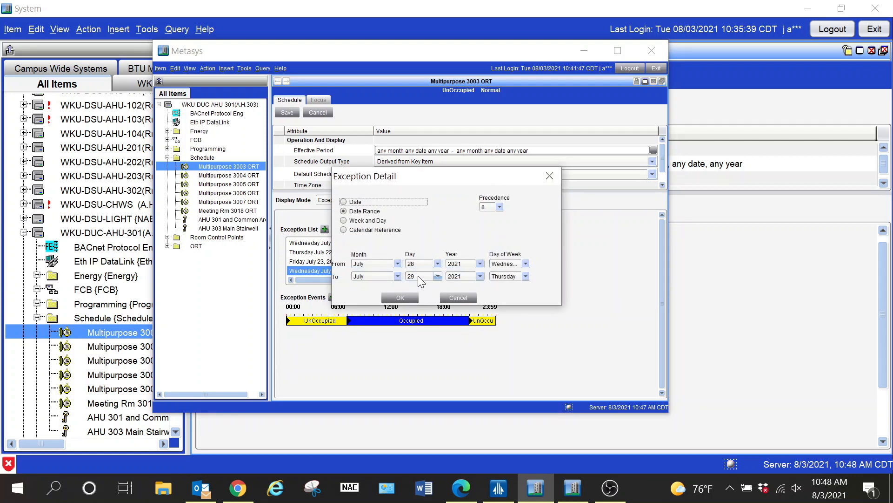
left_click(437, 276)
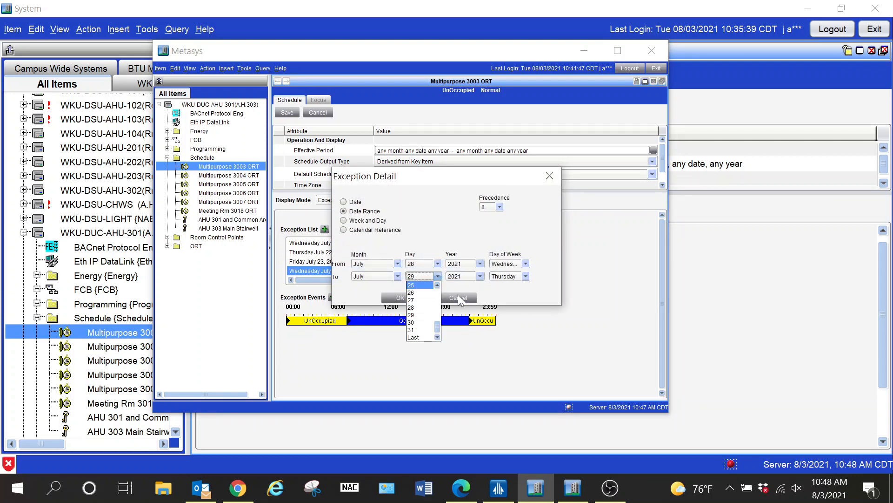
left_click(396, 297)
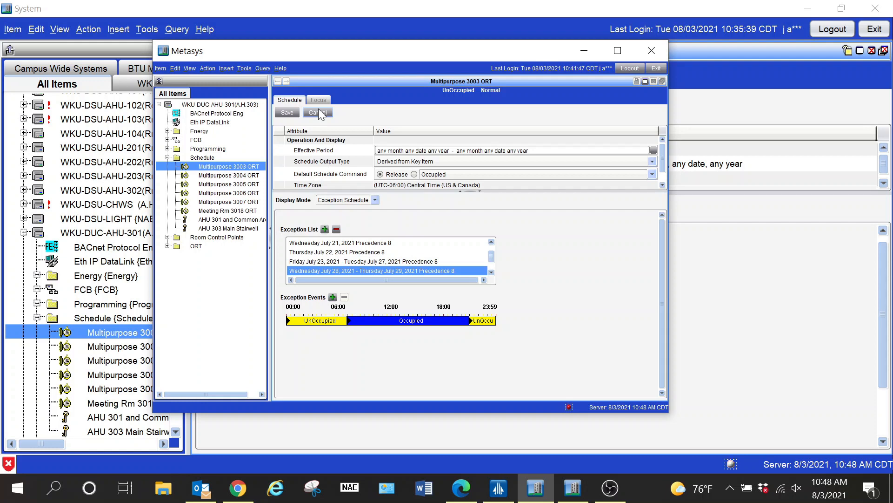
mouse_move(426, 272)
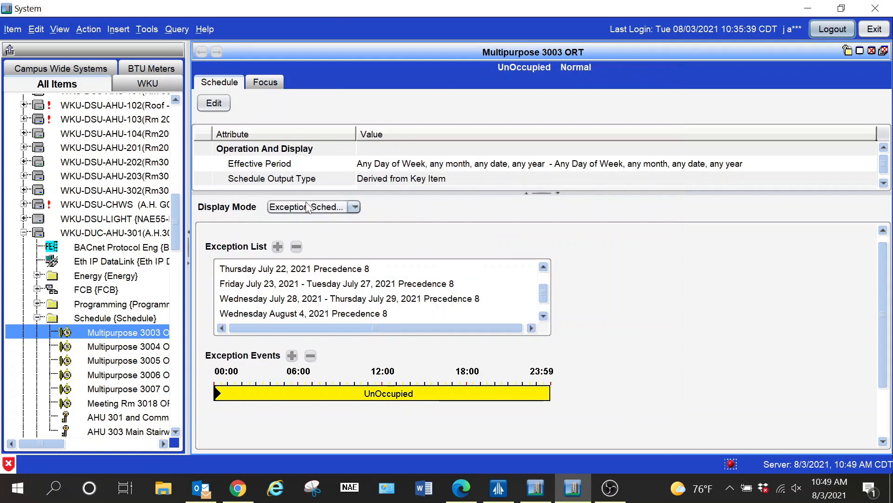
Step: Switch the display mode to Weekly Schedule, every day UnOccupied all day
left_click(354, 206)
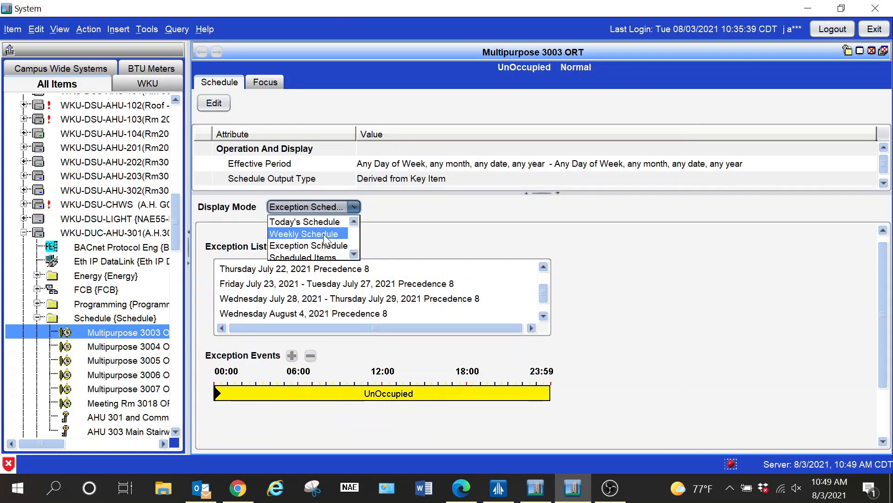
left_click(304, 233)
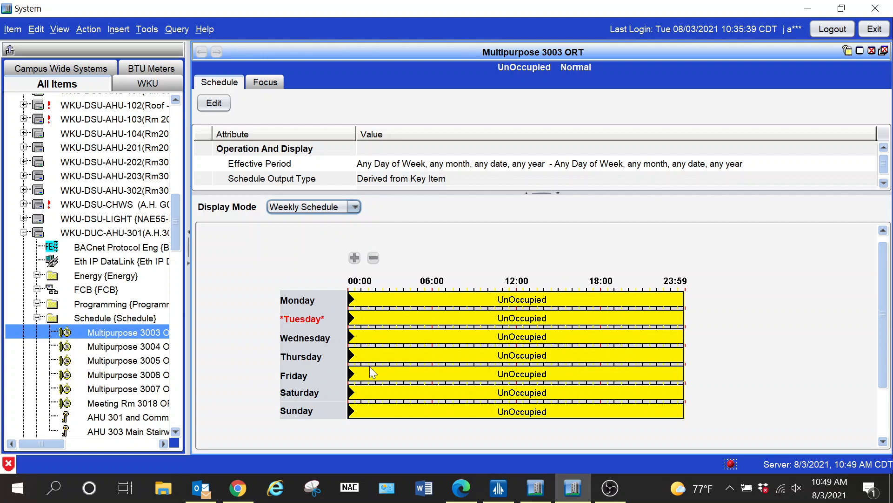
mouse_move(436, 342)
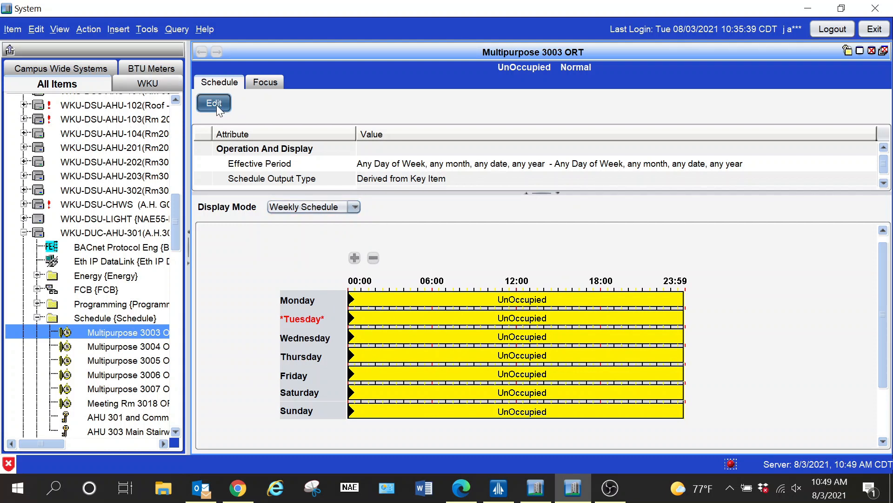
Step: Define a new weekly event for Monday through Friday with value Occupied, after trying the All checkbox
left_click(214, 103)
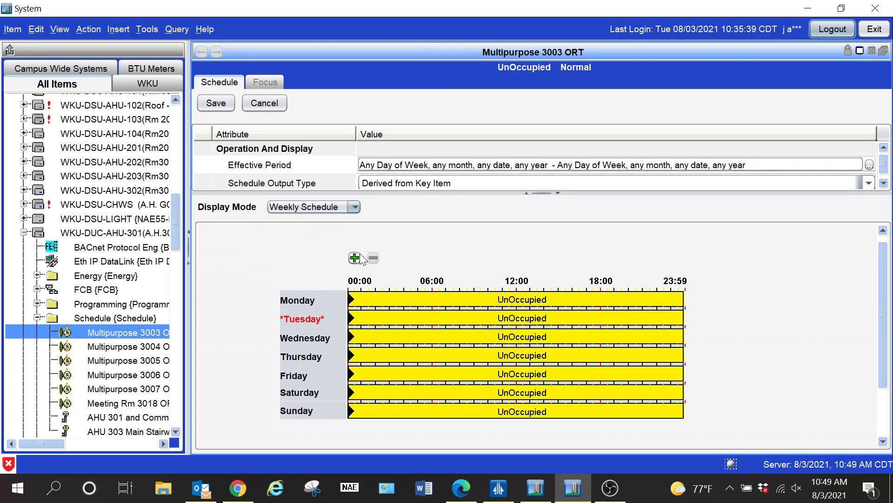
left_click(354, 258)
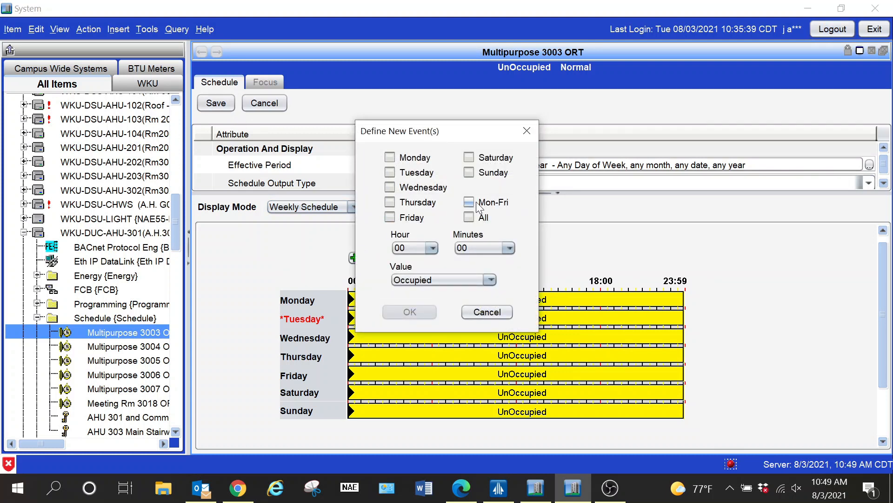
left_click(468, 202)
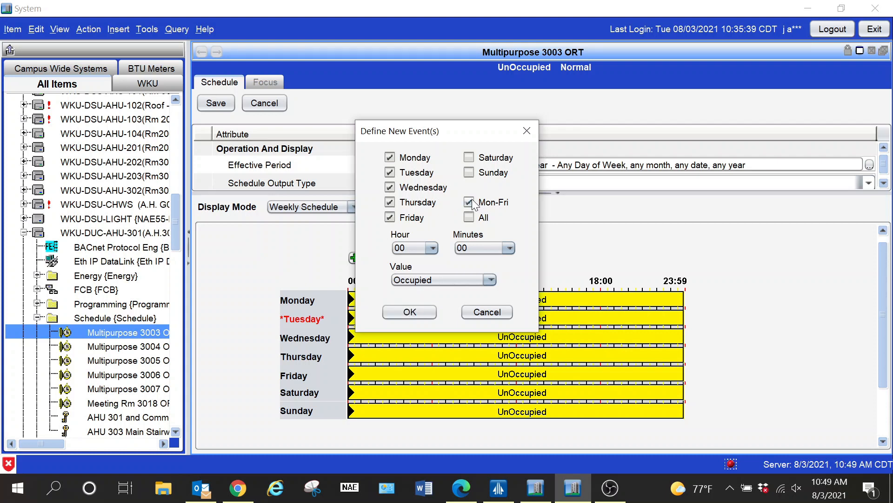
left_click(469, 217)
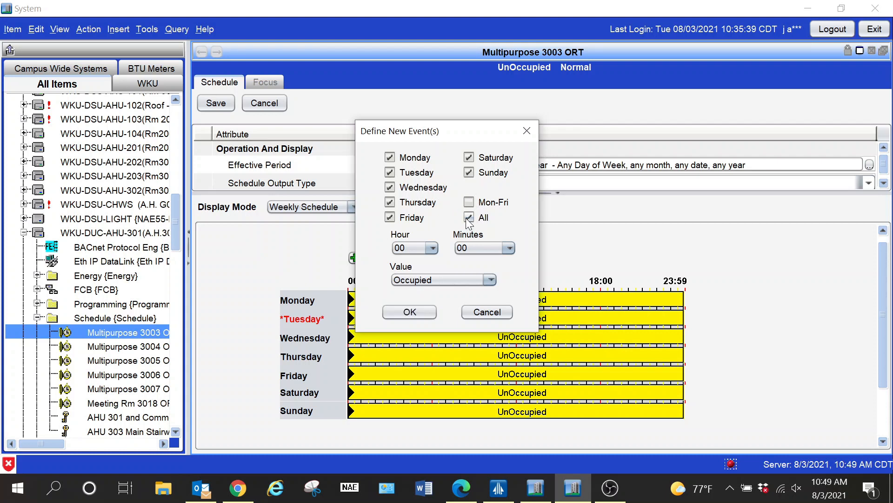
left_click(468, 218)
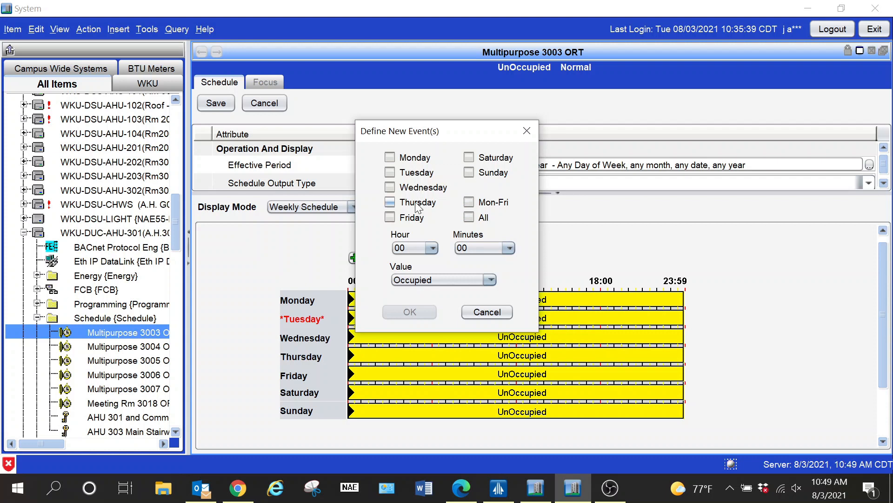
left_click(468, 203)
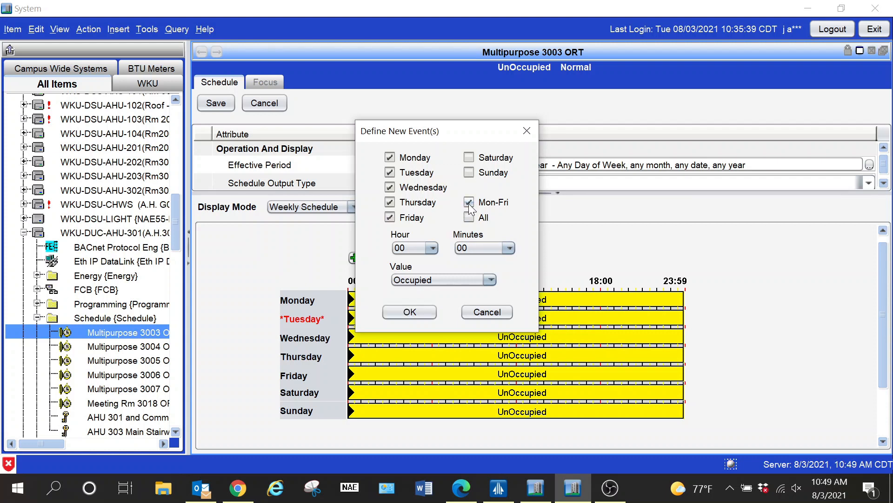
left_click(432, 247)
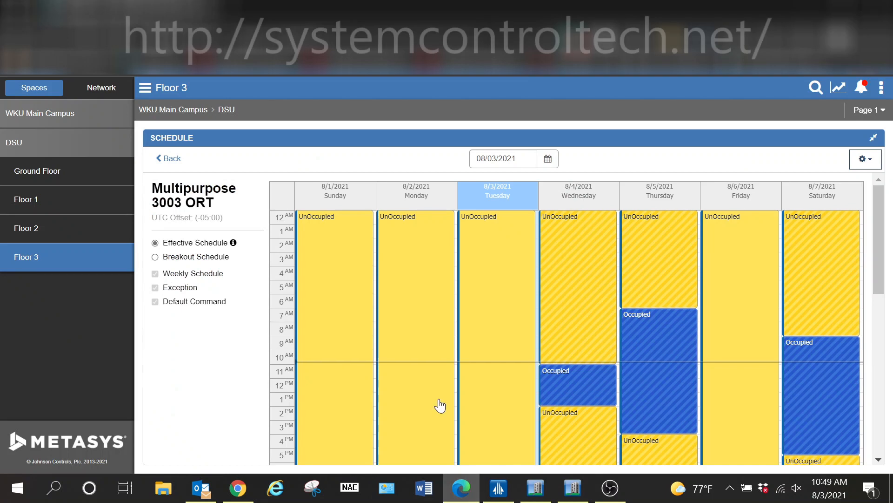
mouse_move(757, 249)
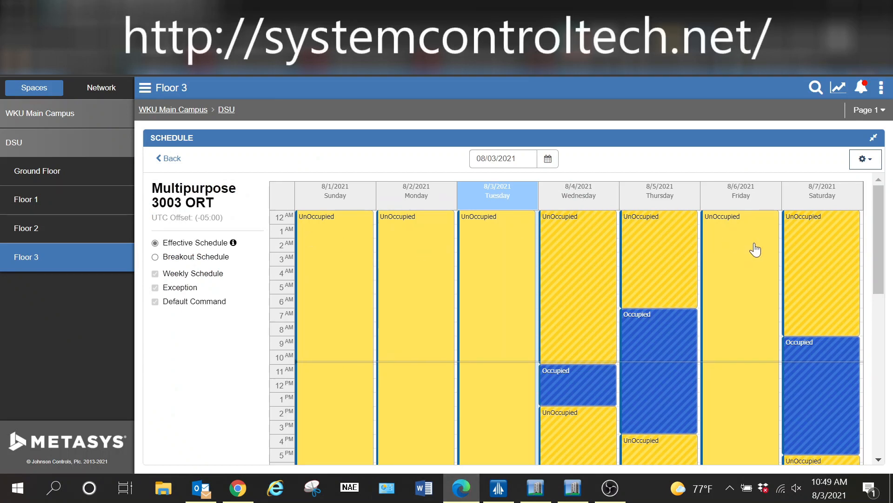
mouse_move(439, 287)
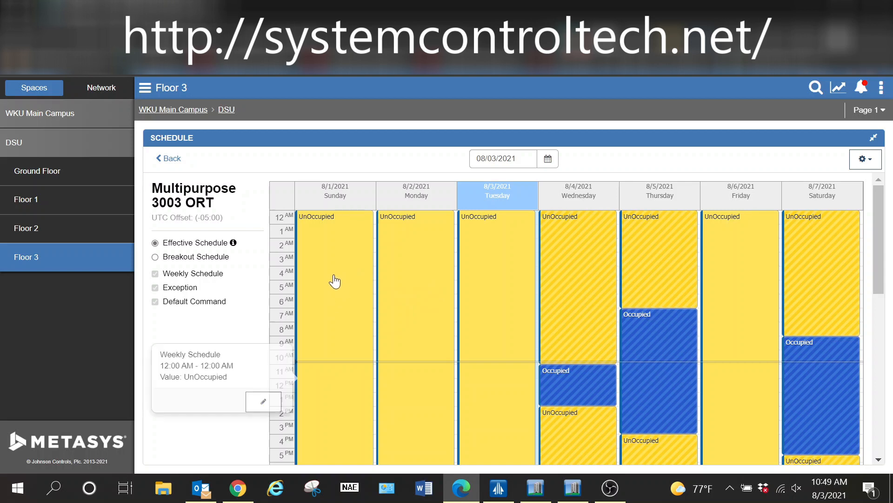
Step: Bring up Adjust Weekly Schedule showing Sunday as 12:00 AM–12:00 AM UnOccupied
left_click(263, 400)
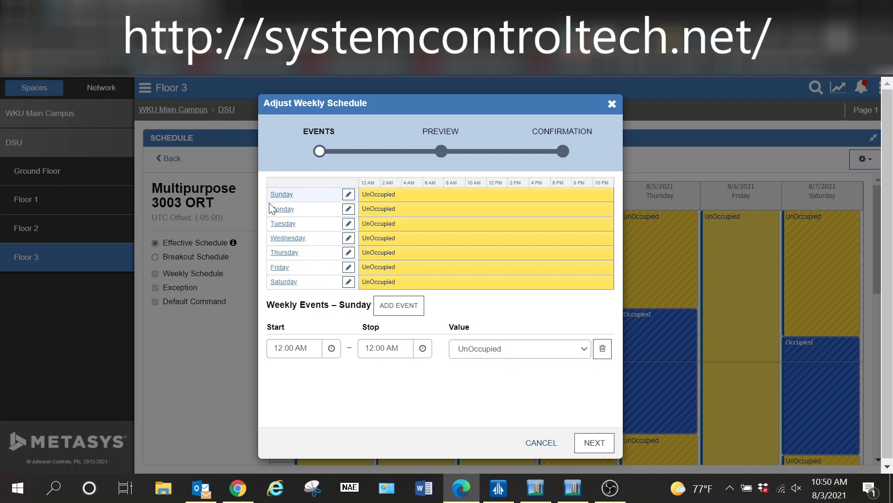
mouse_move(284, 243)
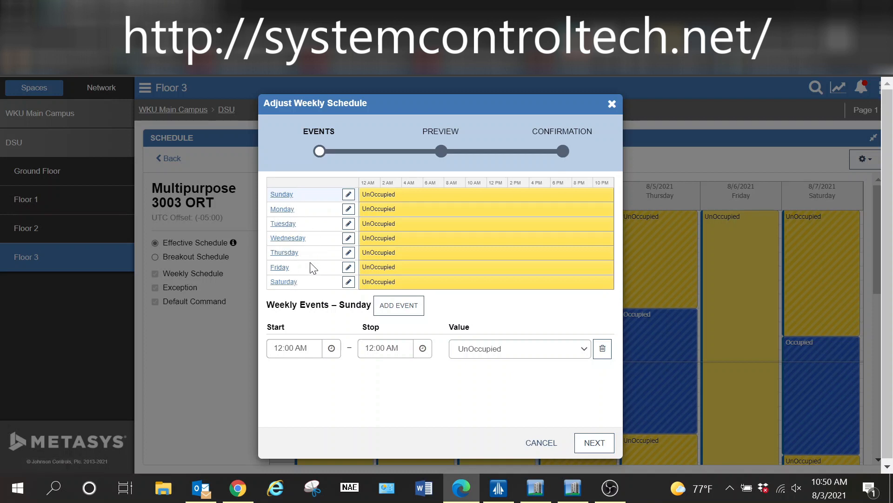
mouse_move(409, 203)
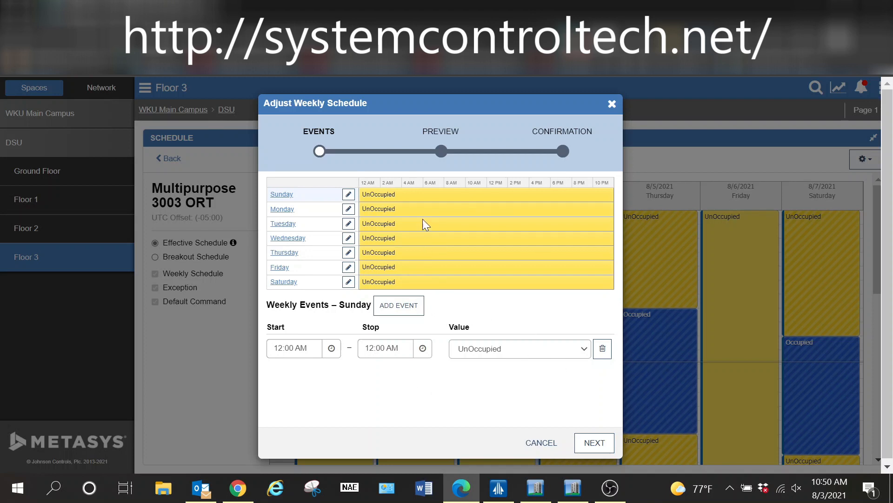
mouse_move(556, 415)
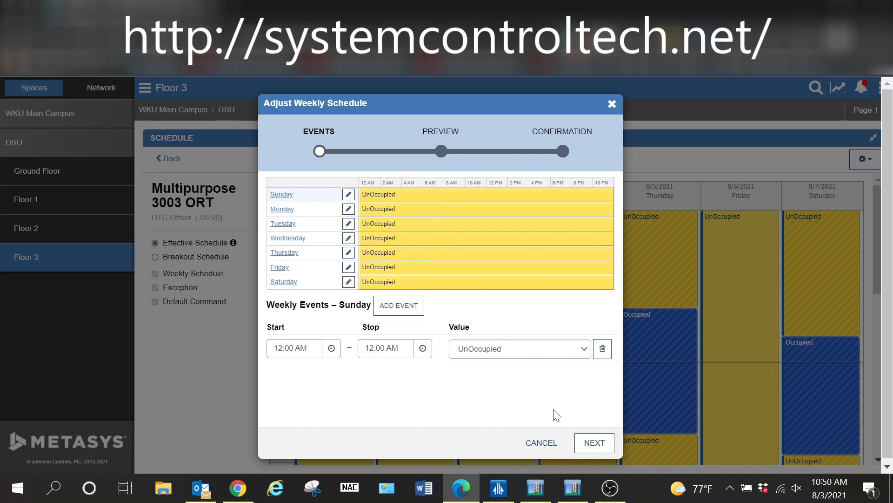
mouse_move(368, 222)
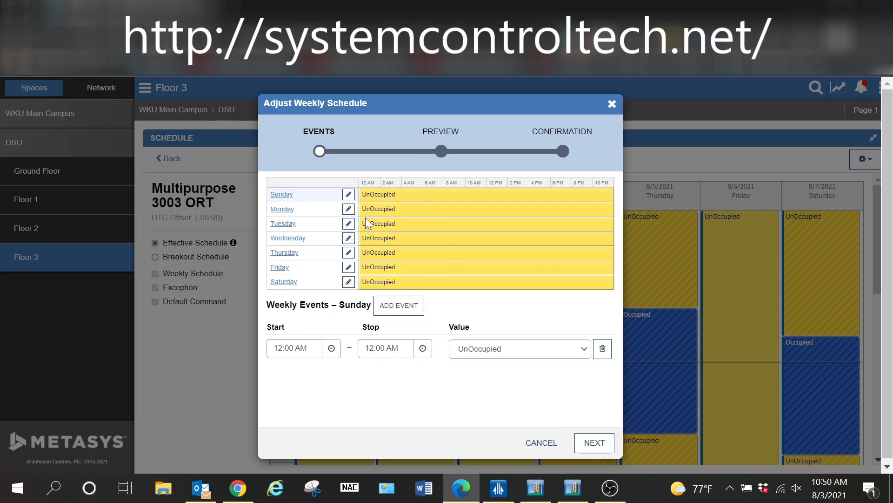
mouse_move(378, 147)
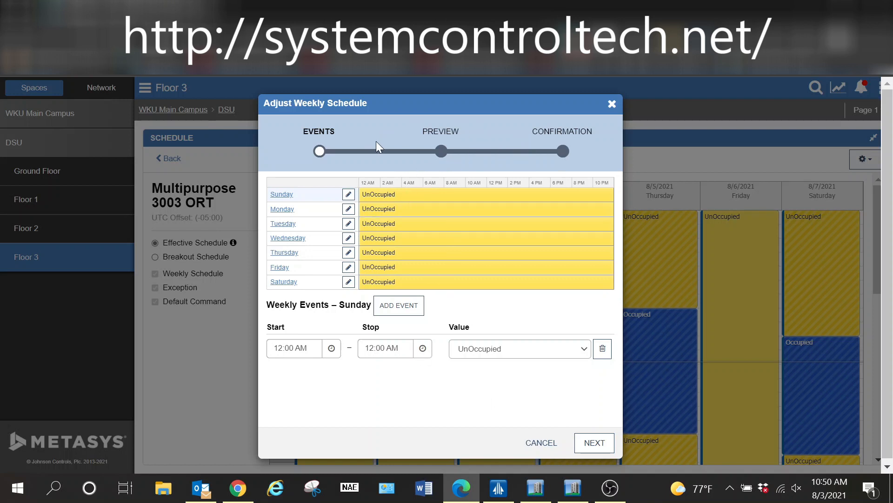
mouse_move(346, 149)
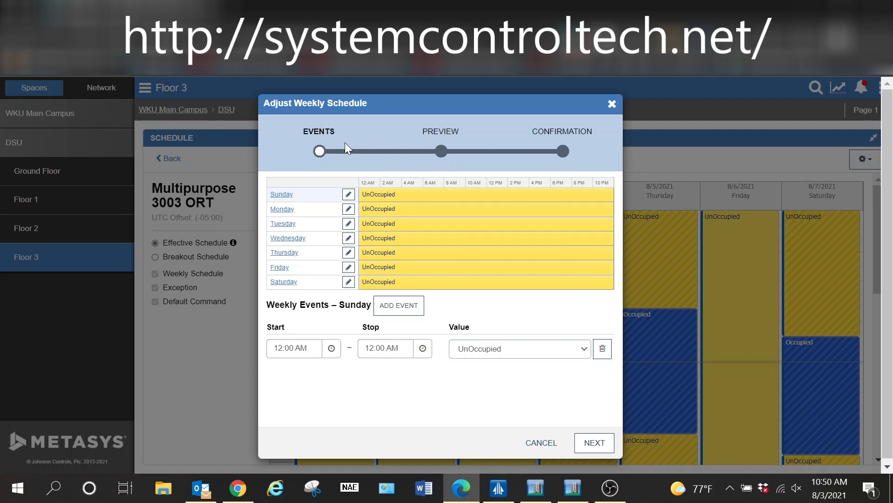
mouse_move(287, 269)
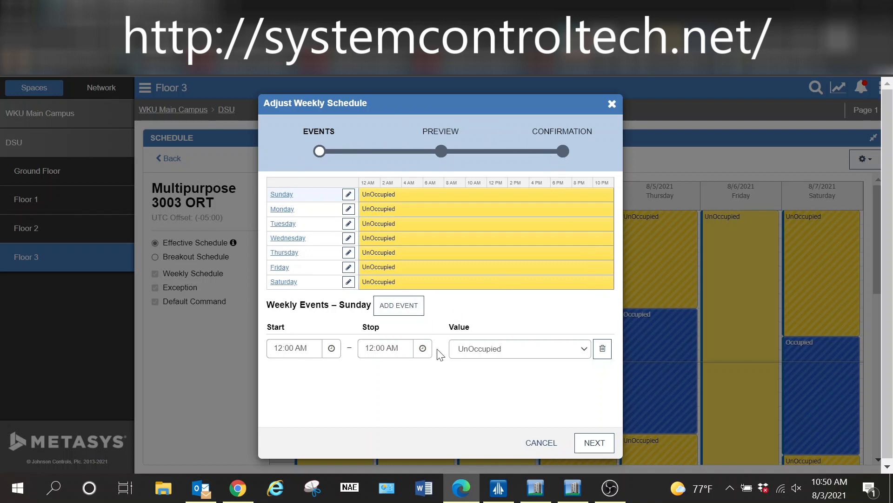
mouse_move(589, 323)
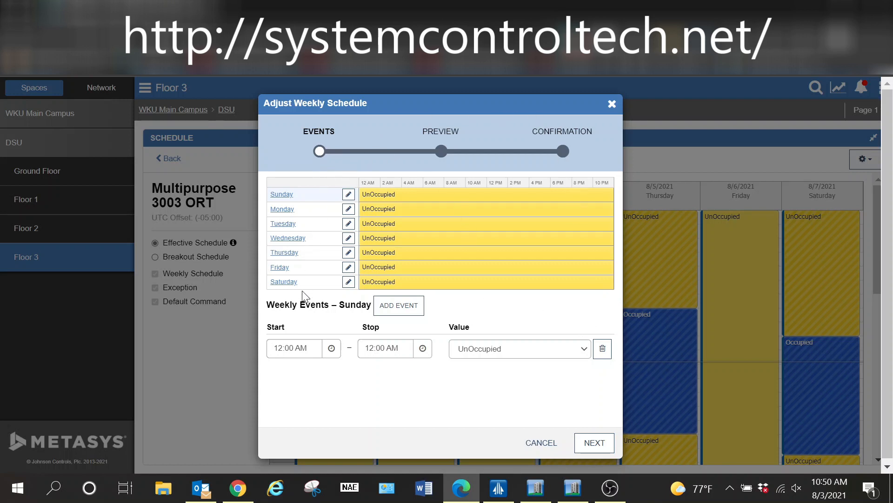
mouse_move(302, 193)
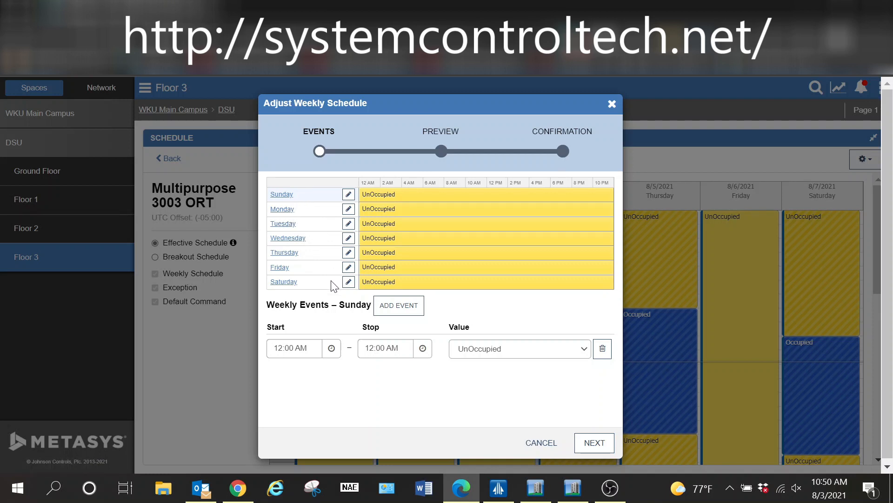
mouse_move(350, 287)
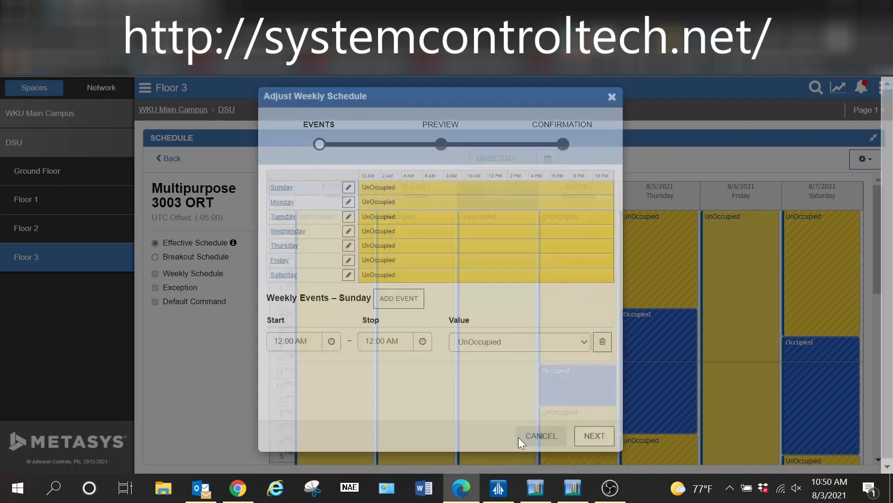
Step: Cancel the weekly schedule edit and go back to the Floor 3 schedule list
left_click(540, 435)
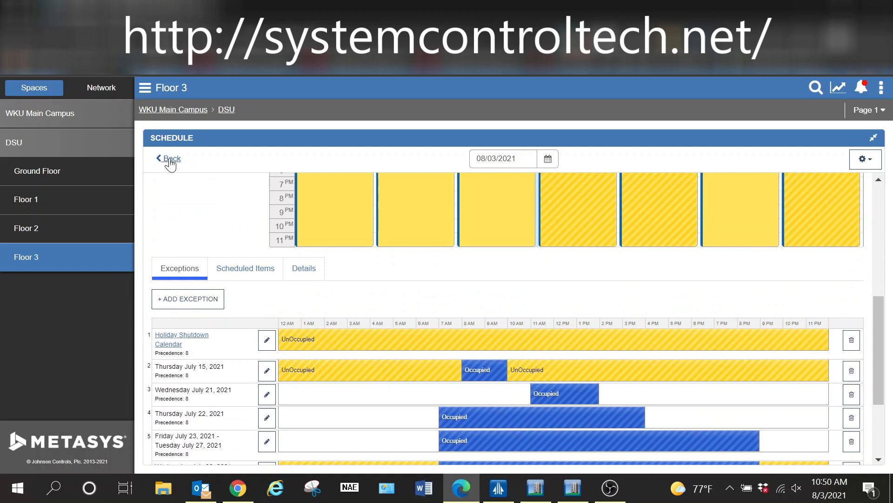
left_click(169, 158)
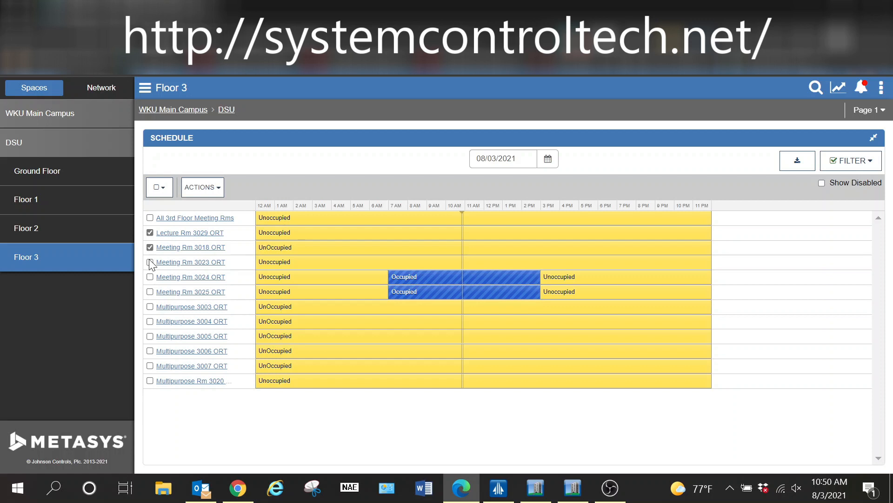
left_click(202, 187)
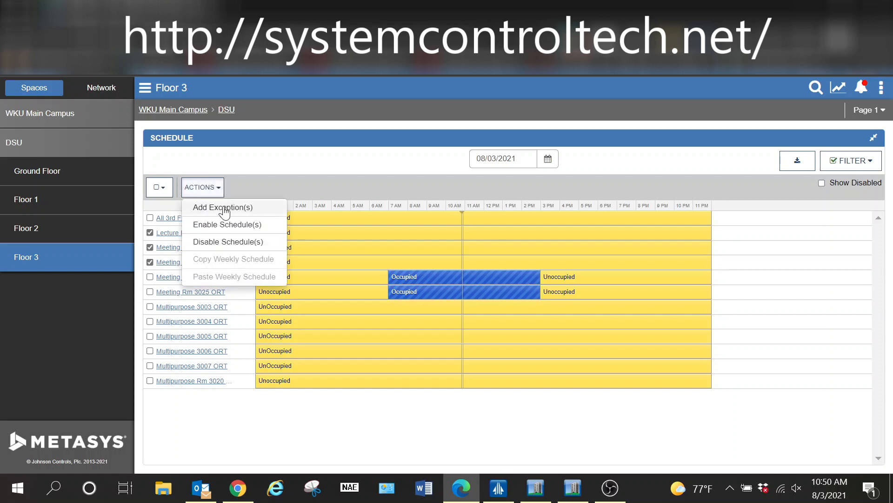
left_click(222, 206)
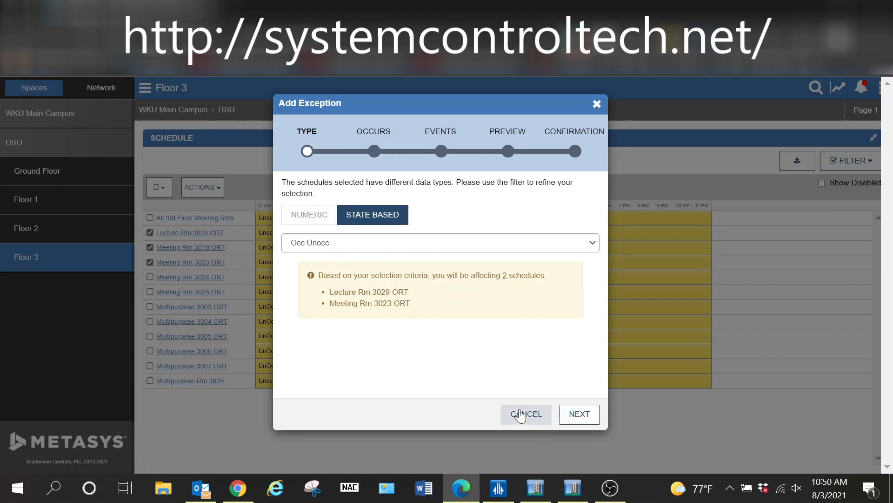
left_click(525, 413)
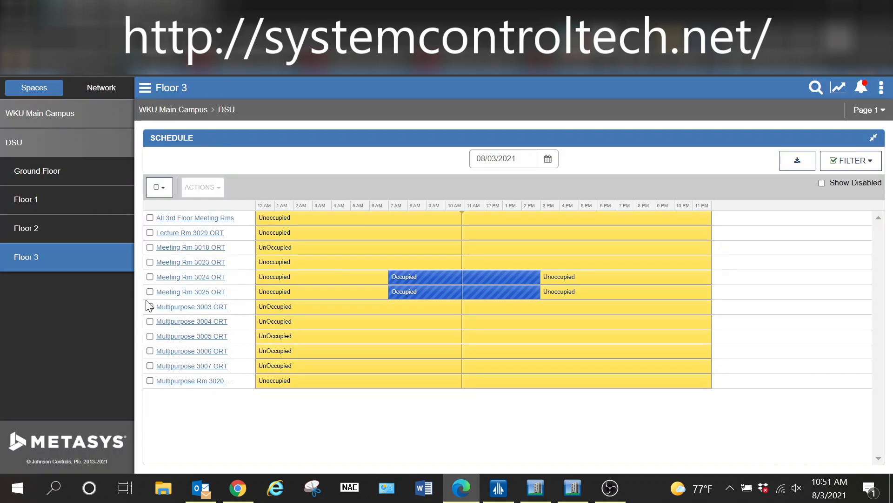
Step: Select Multipurpose 3005 ORT into the group and start Actions > Add Exception(s) for both schedules
left_click(150, 306)
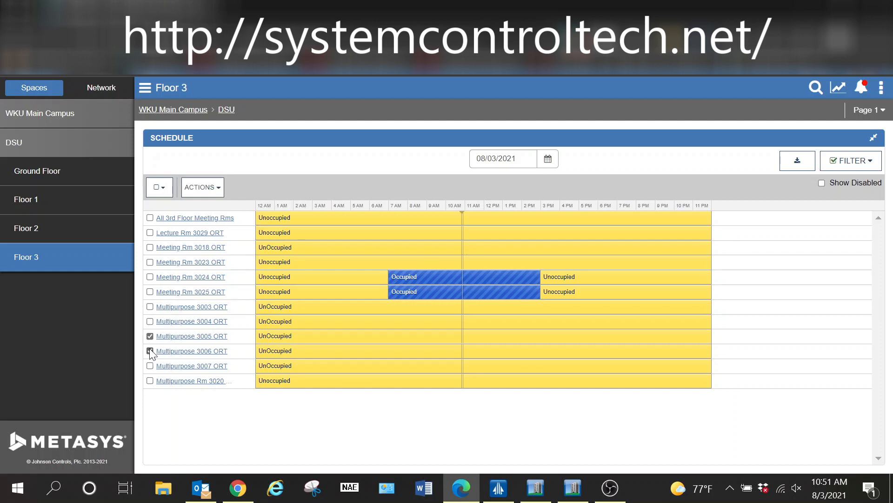
left_click(201, 187)
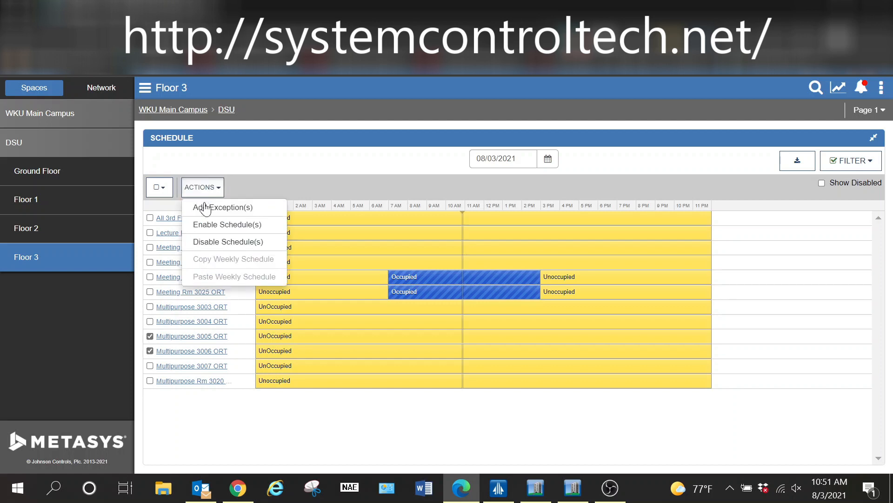
left_click(224, 207)
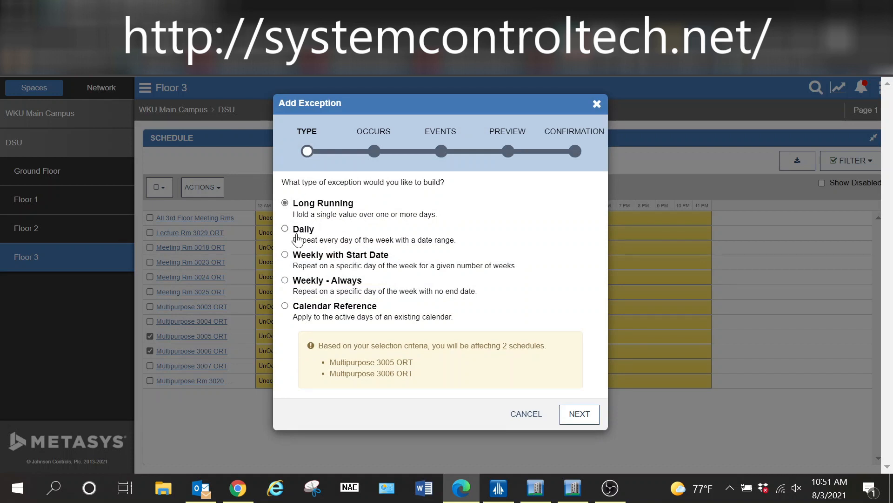
mouse_move(525, 414)
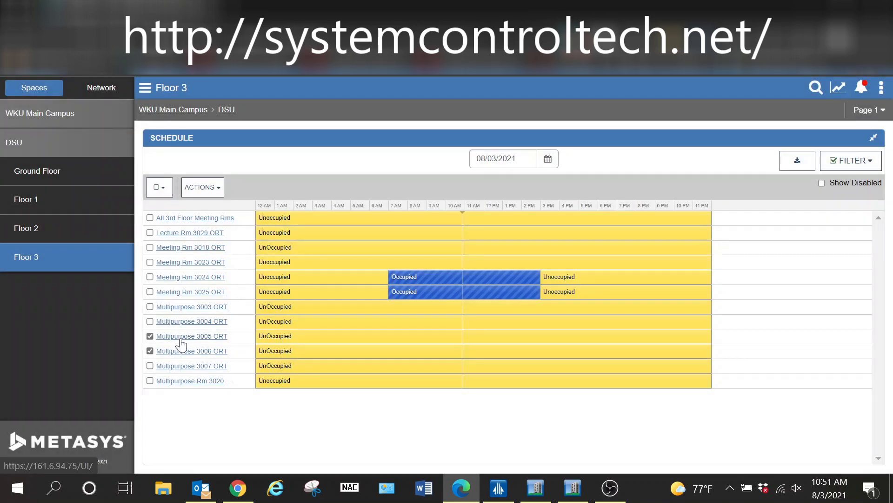
mouse_move(208, 345)
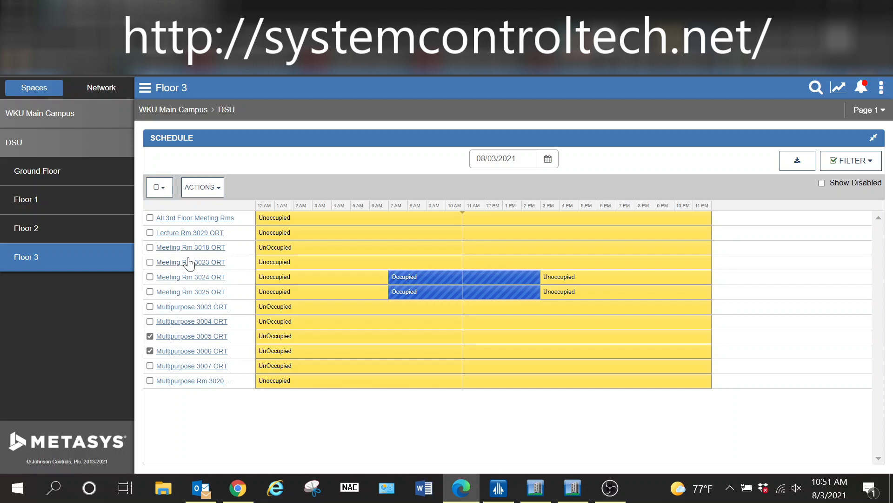
mouse_move(244, 258)
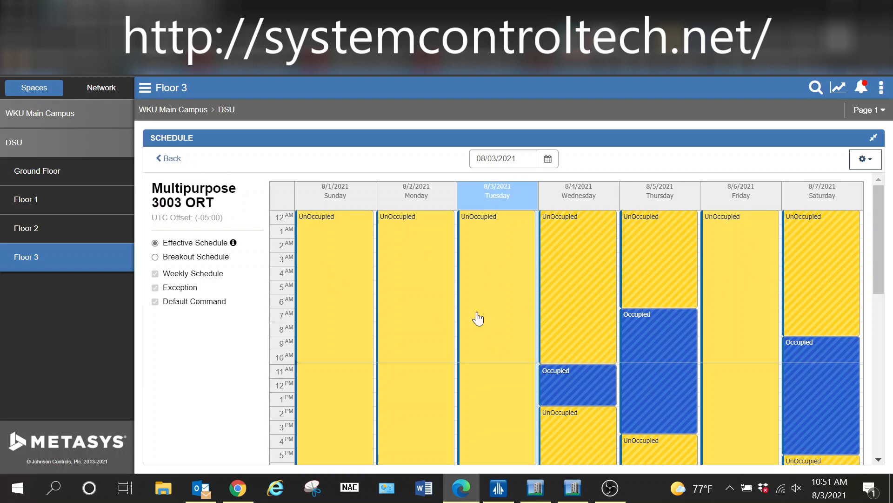
mouse_move(622, 236)
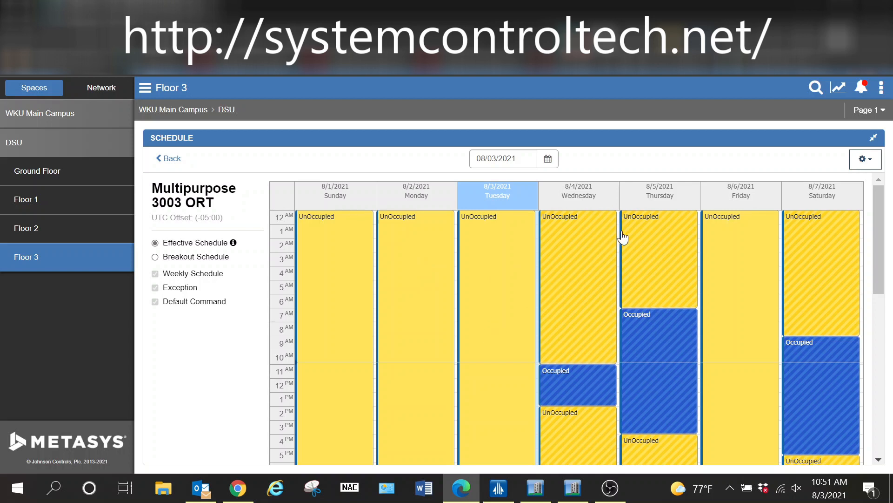
mouse_move(200, 381)
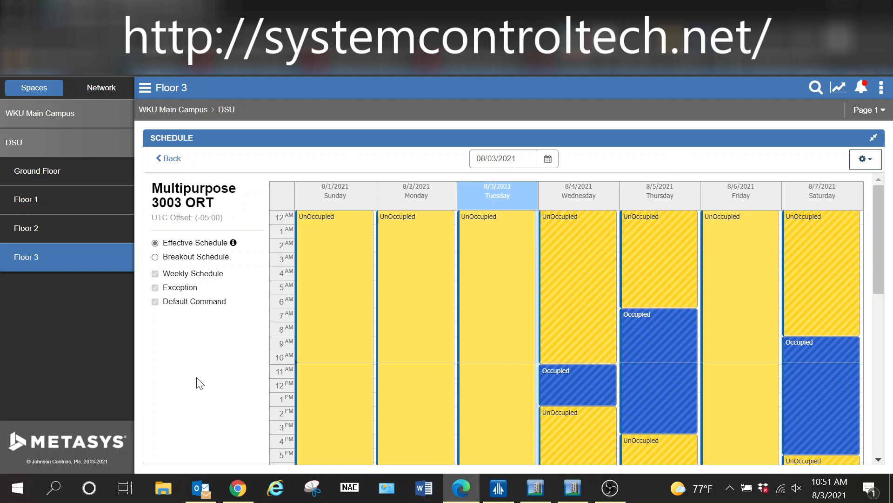
scroll("down", 3)
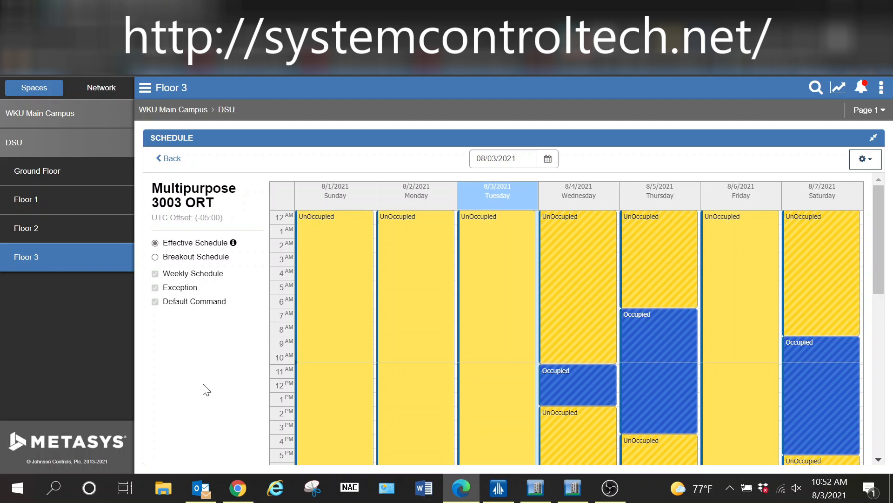
mouse_move(653, 481)
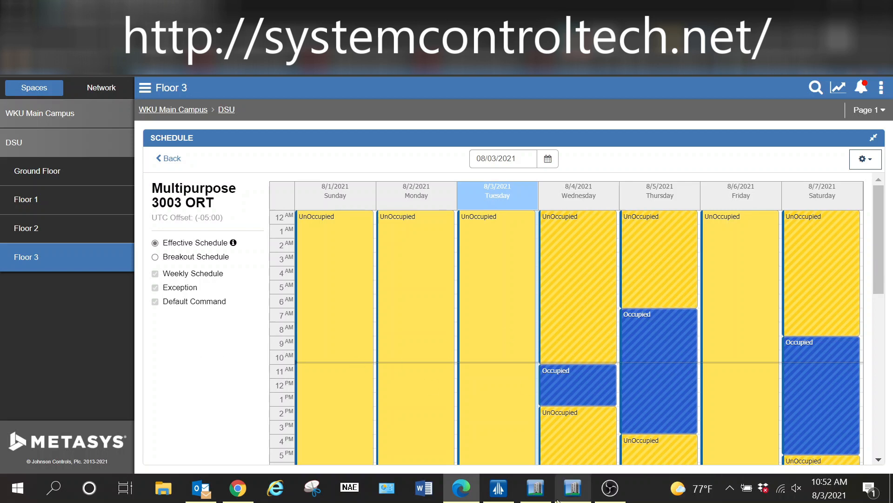
left_click(533, 488)
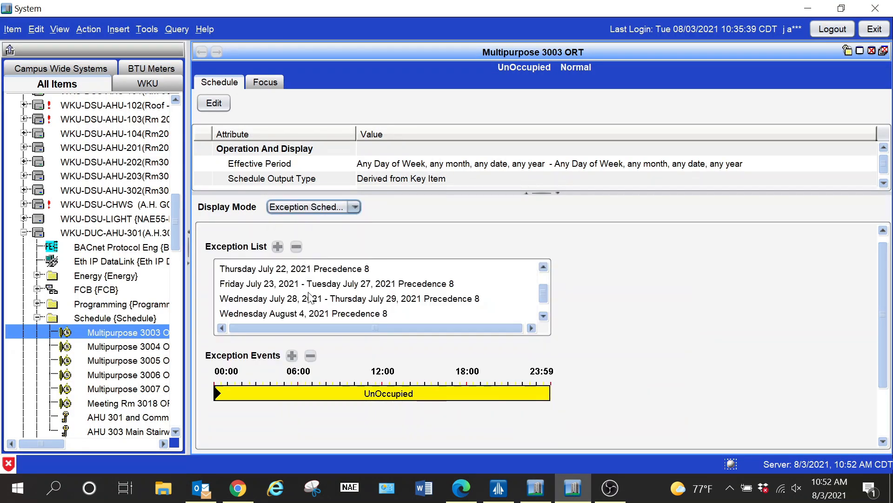
mouse_move(414, 302)
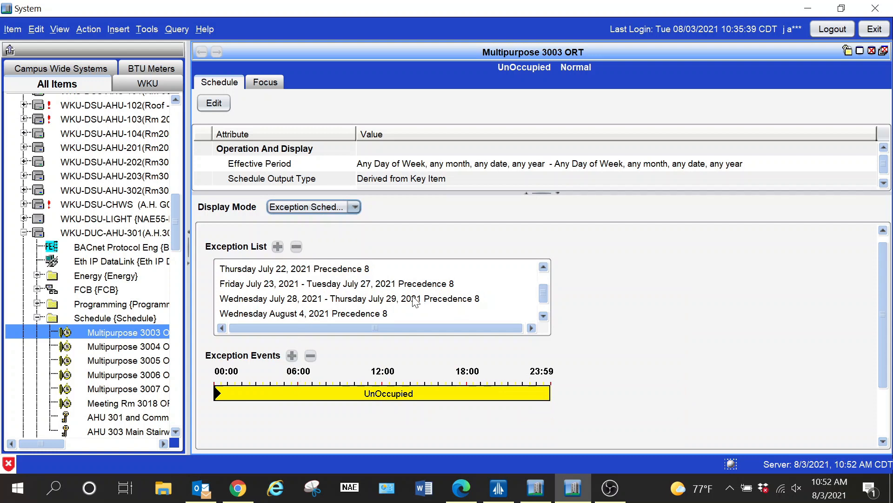
mouse_move(424, 312)
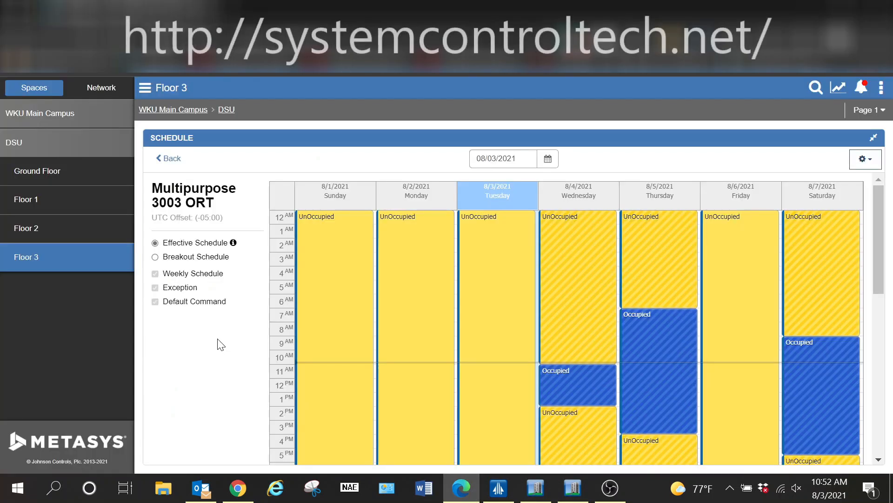
mouse_move(495, 316)
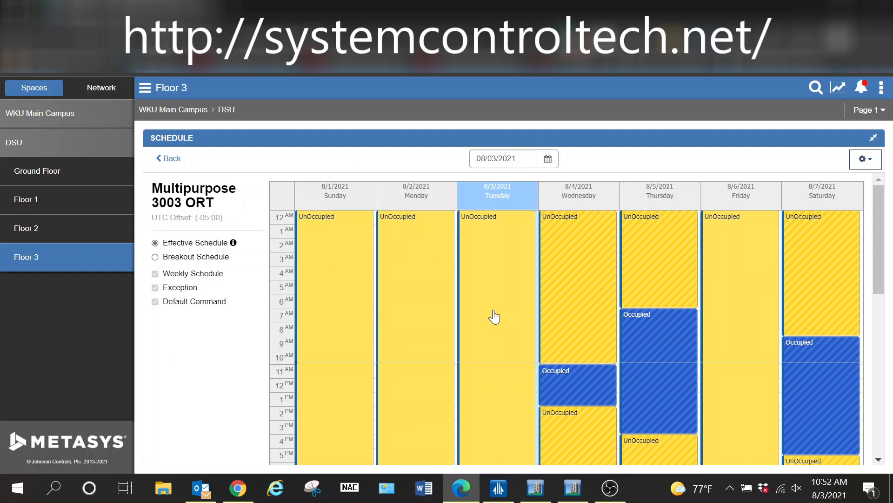
mouse_move(579, 285)
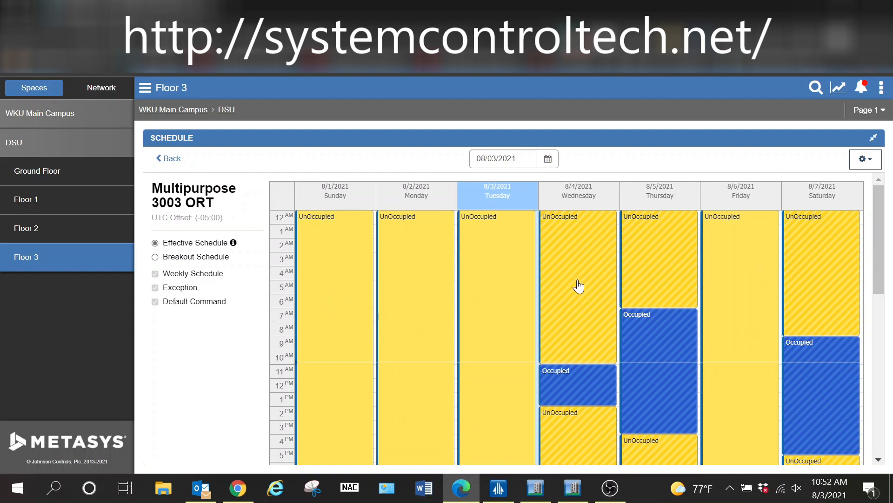
mouse_move(105, 325)
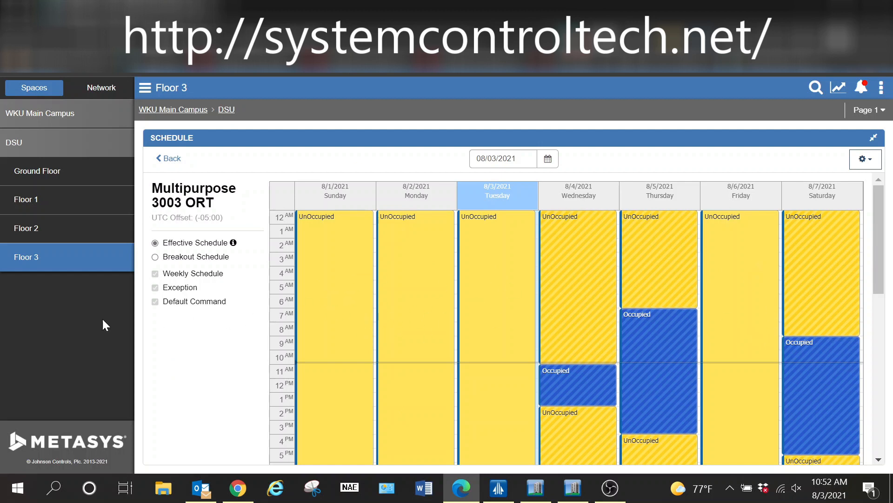